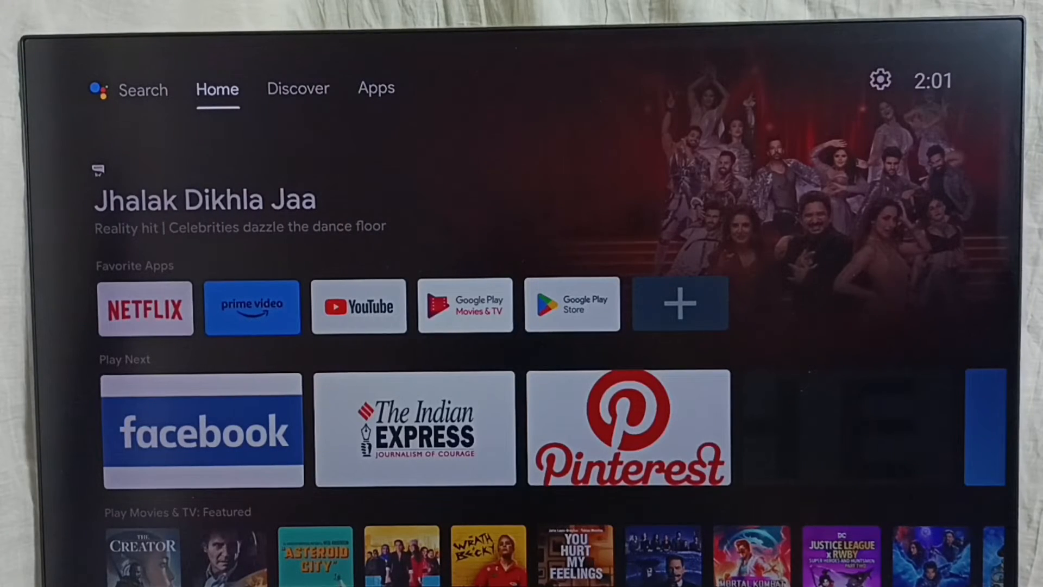
- Move from Home through Discover to the Apps listing of installed apps
click(298, 89)
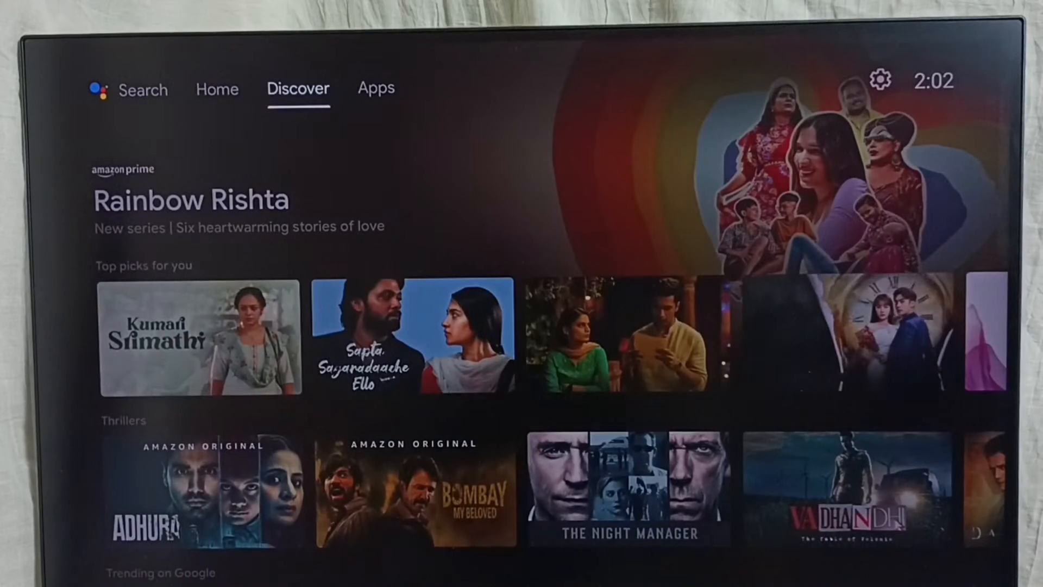
click(376, 89)
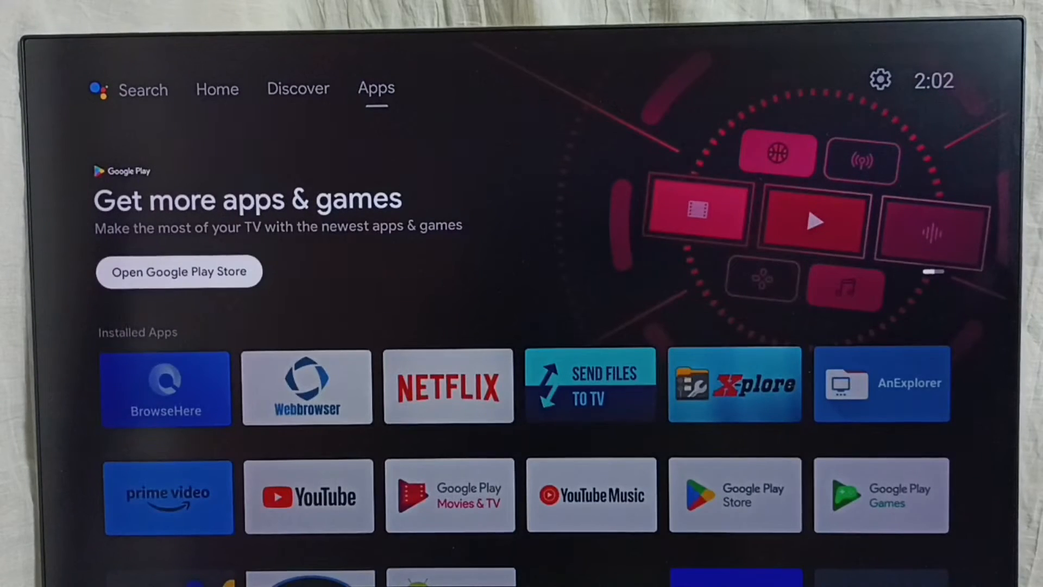
- Launch the Google Play Store from the Apps page
click(179, 271)
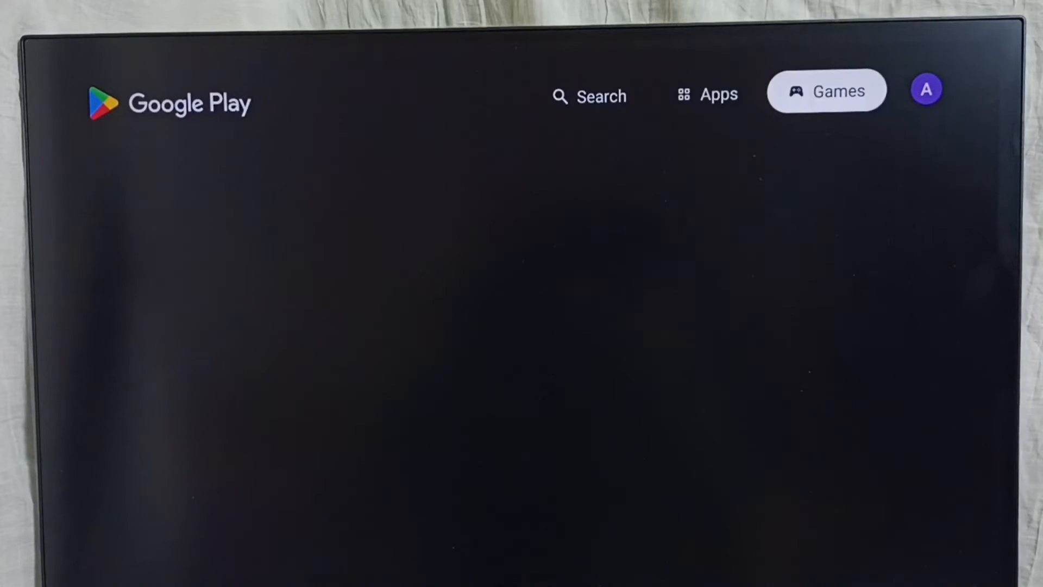
- Reach Play Store Settings via the profile avatar's account menu
click(930, 89)
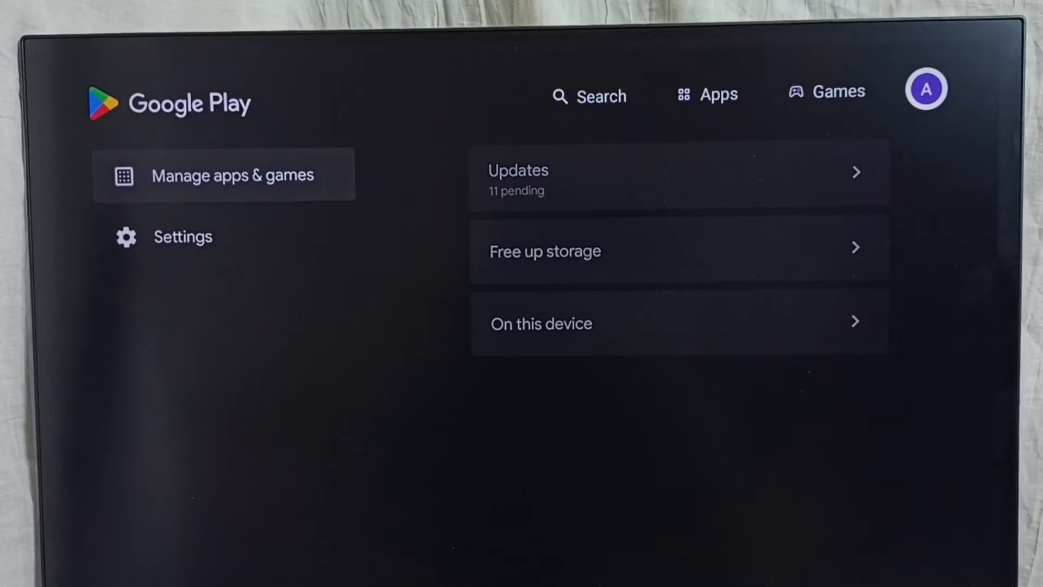
click(182, 237)
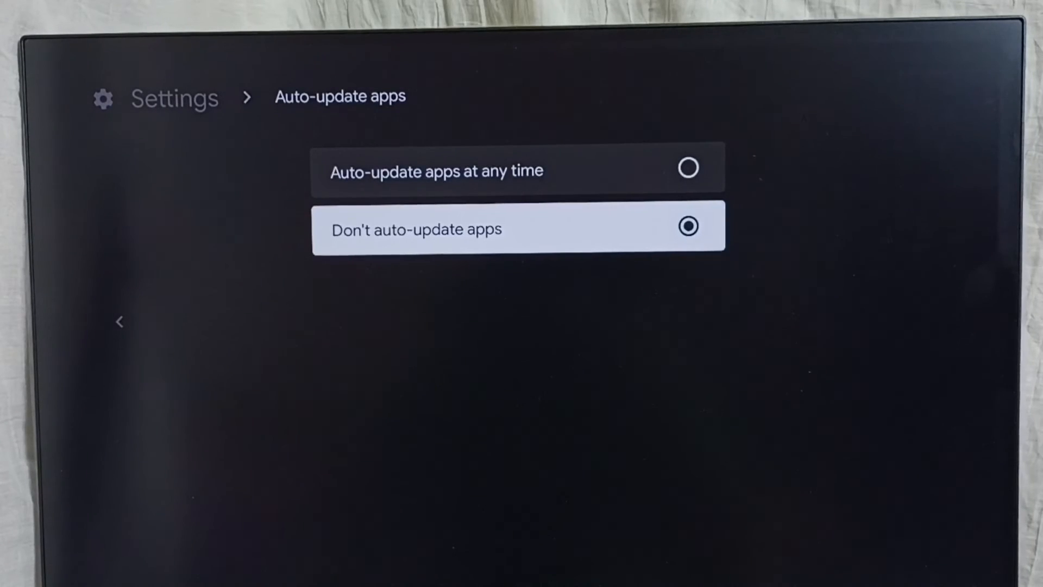
- Choose 'Don't auto-update apps' on the Auto-update apps page
key(Up)
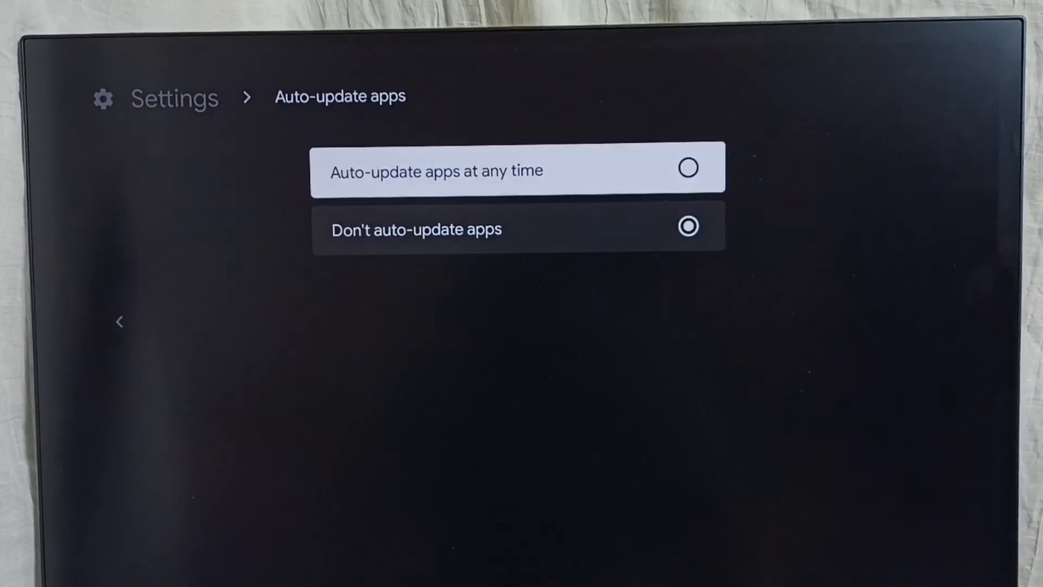